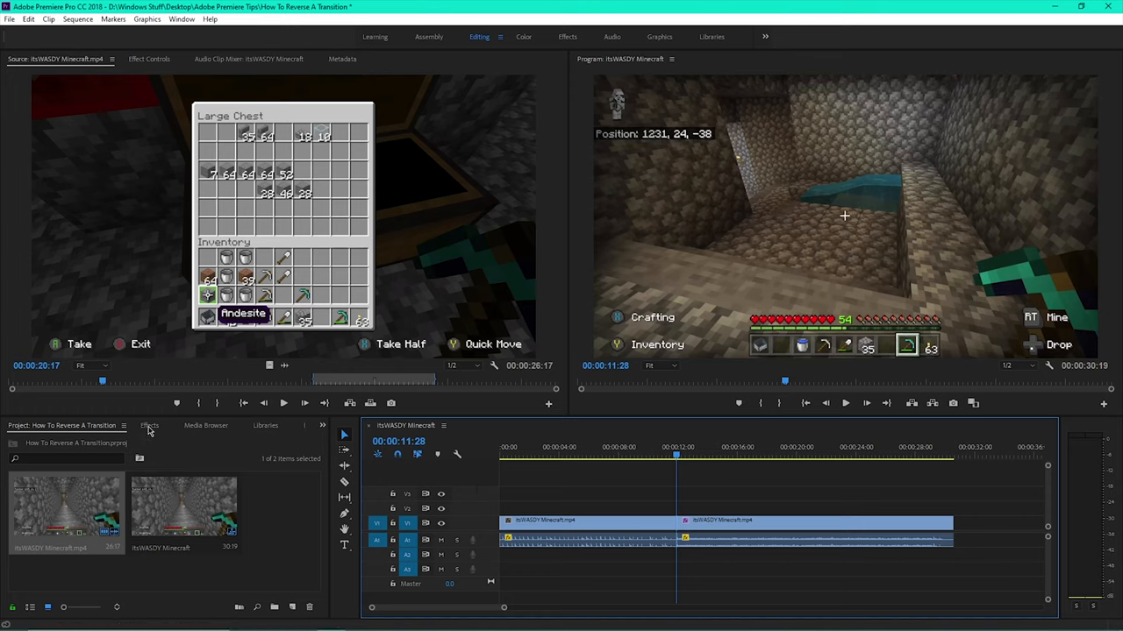
Show the Effects panel with the Video Transitions categories listed
left_click(149, 425)
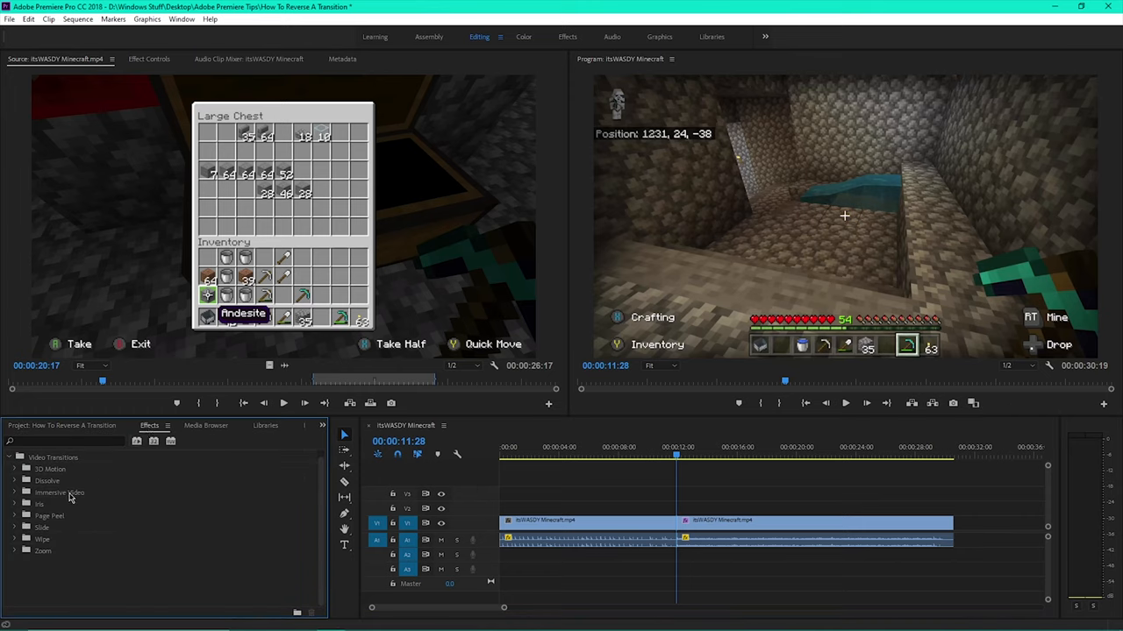
mouse_move(14, 533)
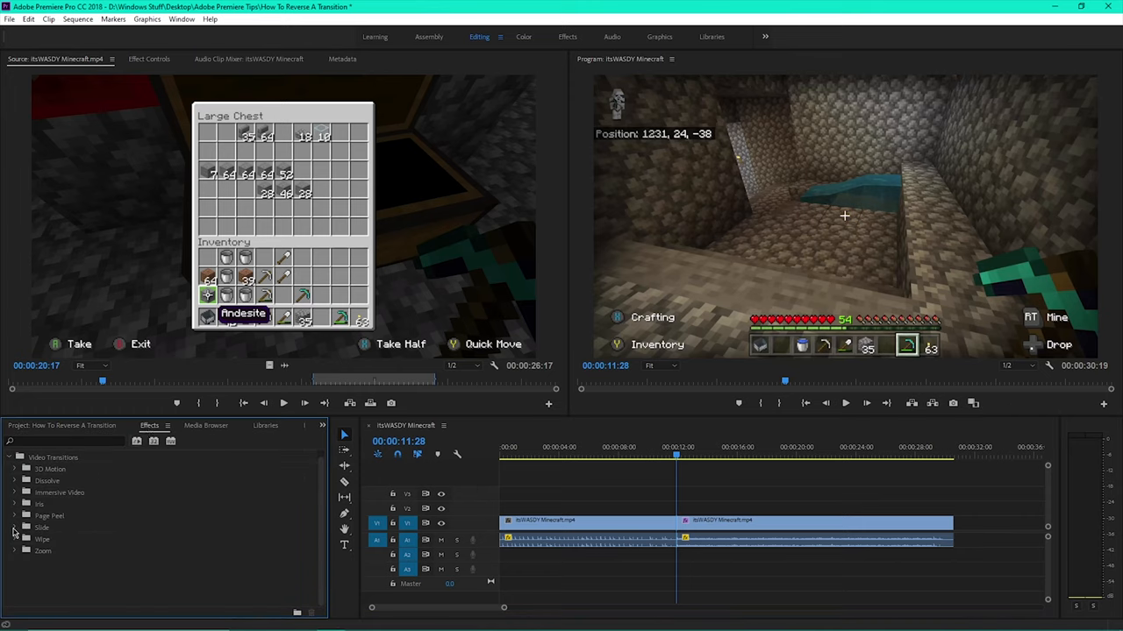
Expand the Slide transitions and select the Push transition between the Minecraft clips
left_click(15, 527)
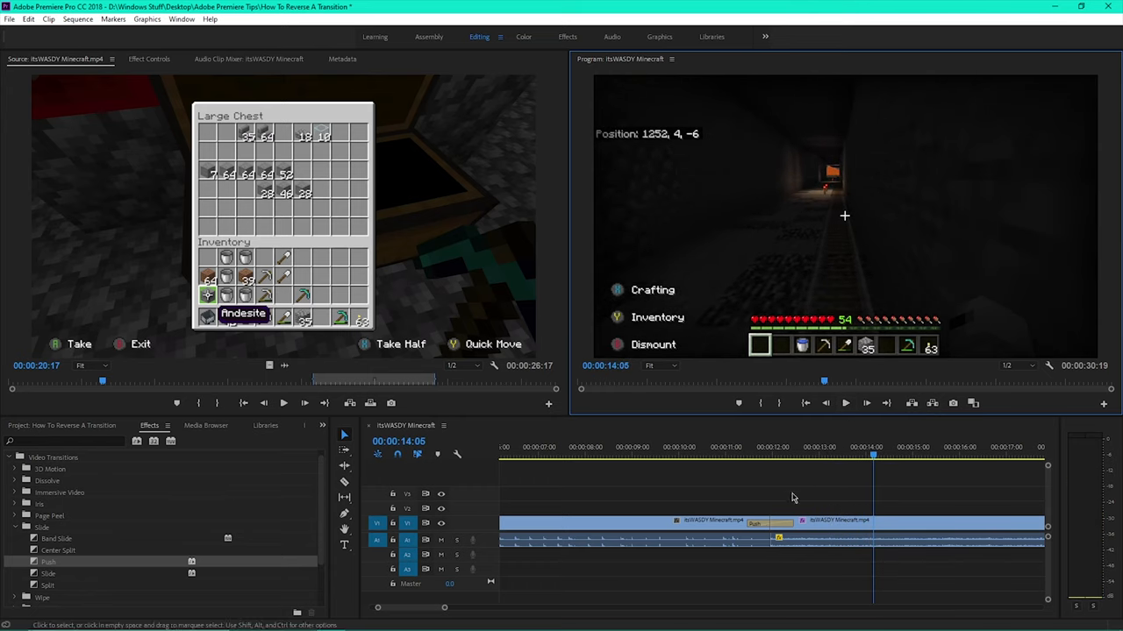
left_click(769, 524)
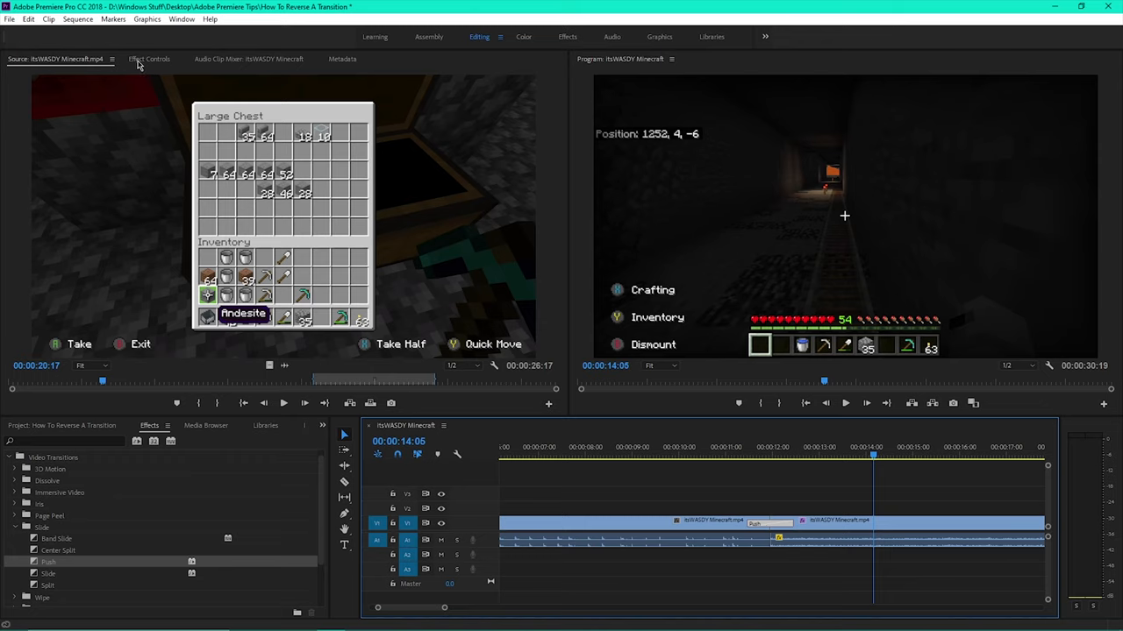
View the Push transition in Effect Controls, then play and stop a preview of the cut
left_click(149, 59)
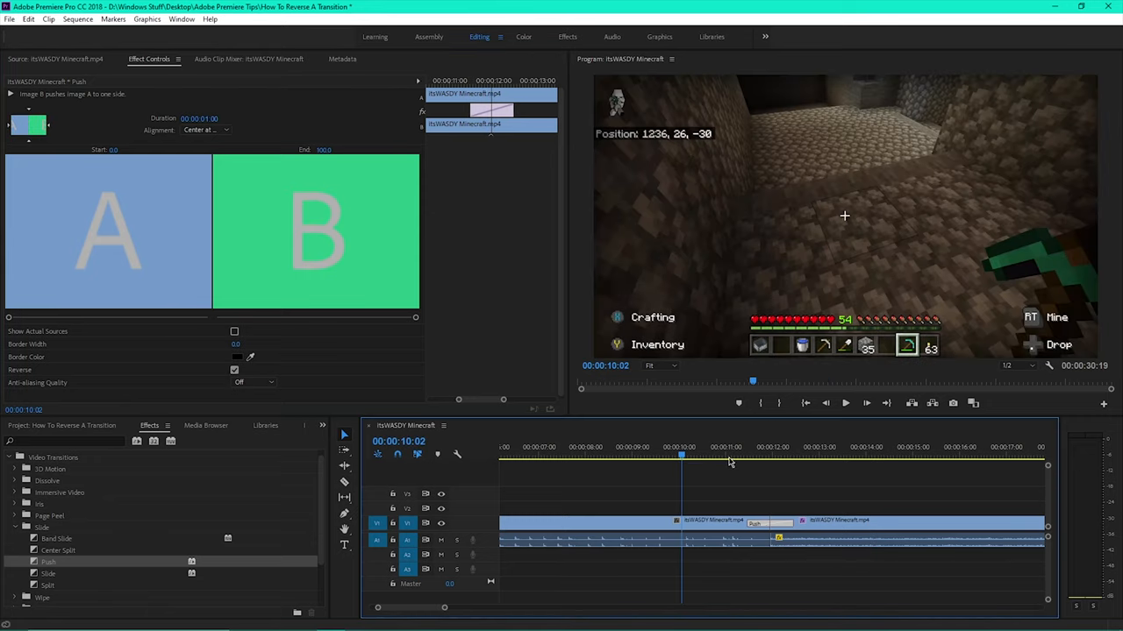
left_click(845, 402)
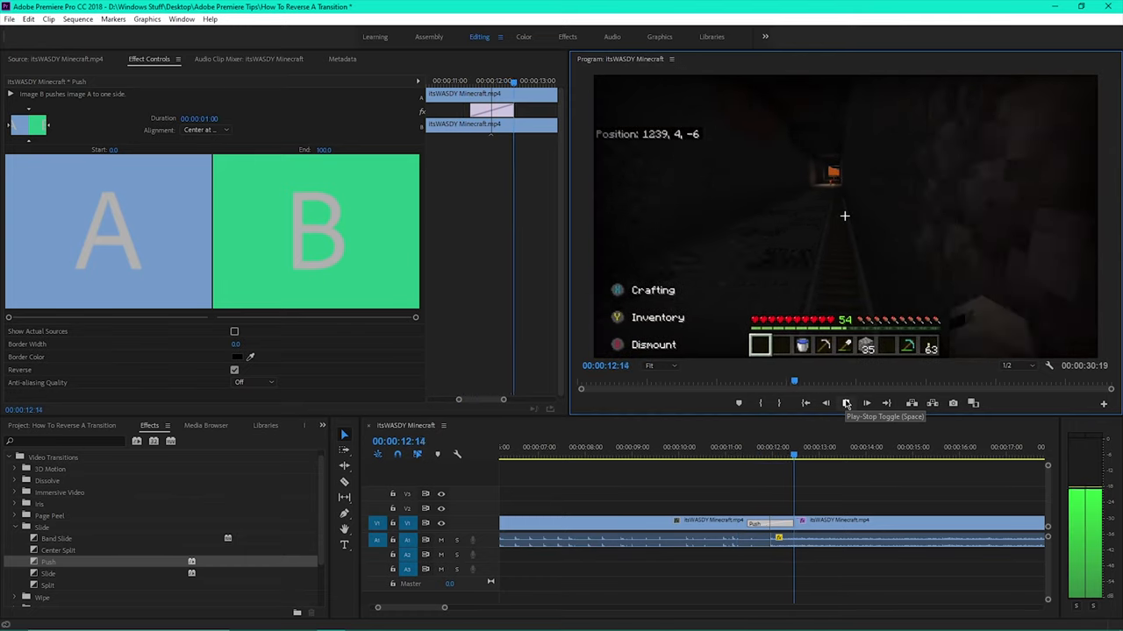
left_click(846, 402)
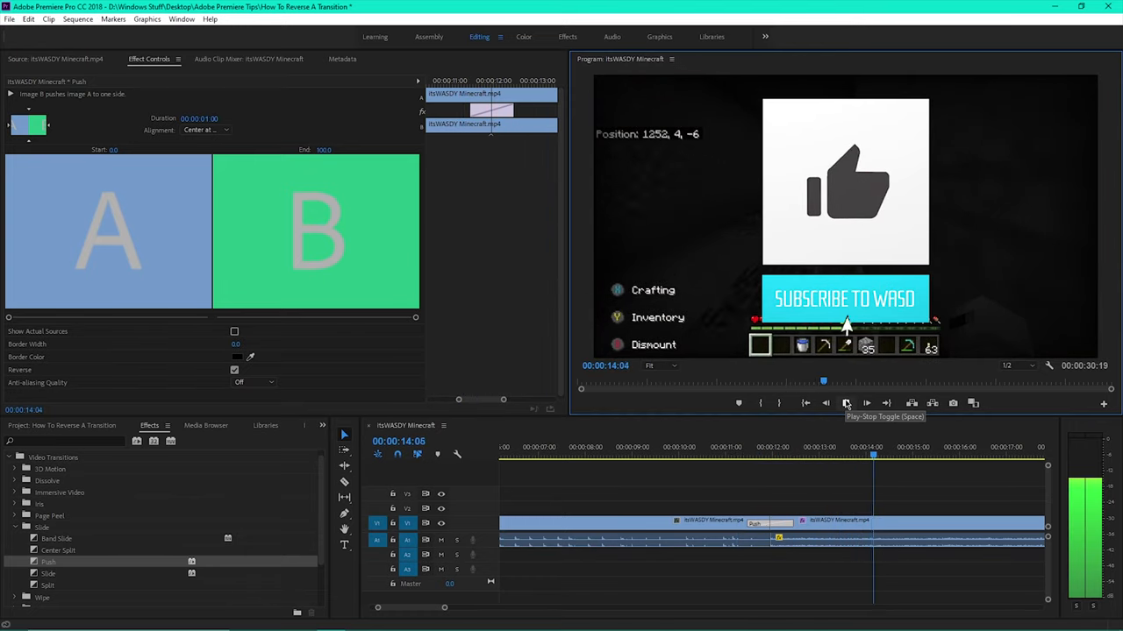